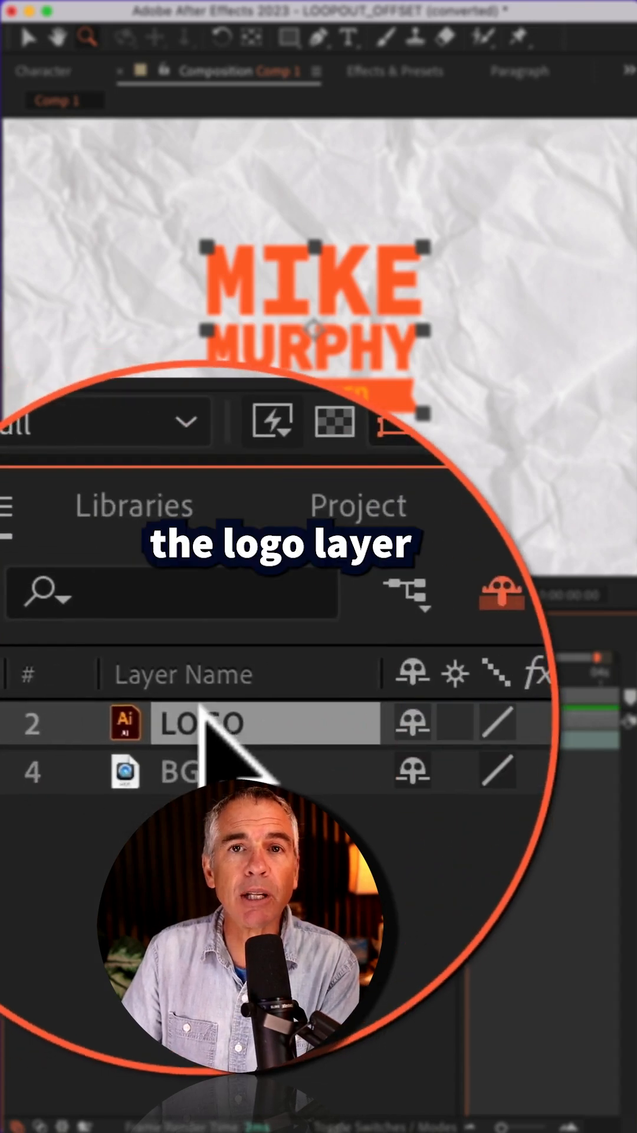
Reveal the LOGO layer's Scale, keyframe it, and add a Scale expression
key(s)
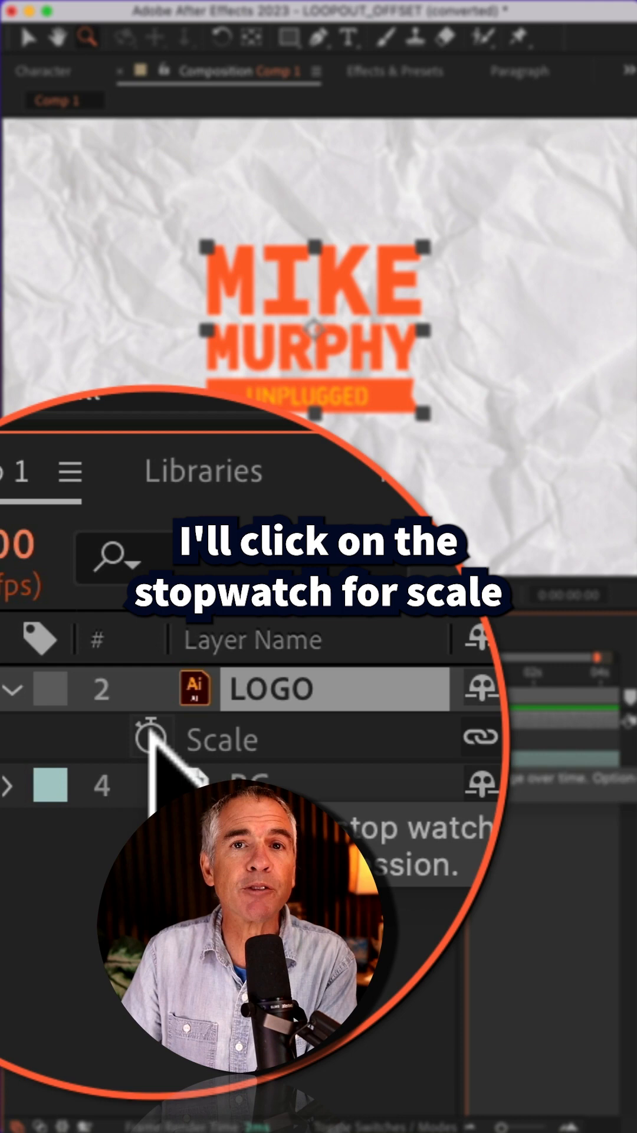
click(145, 737)
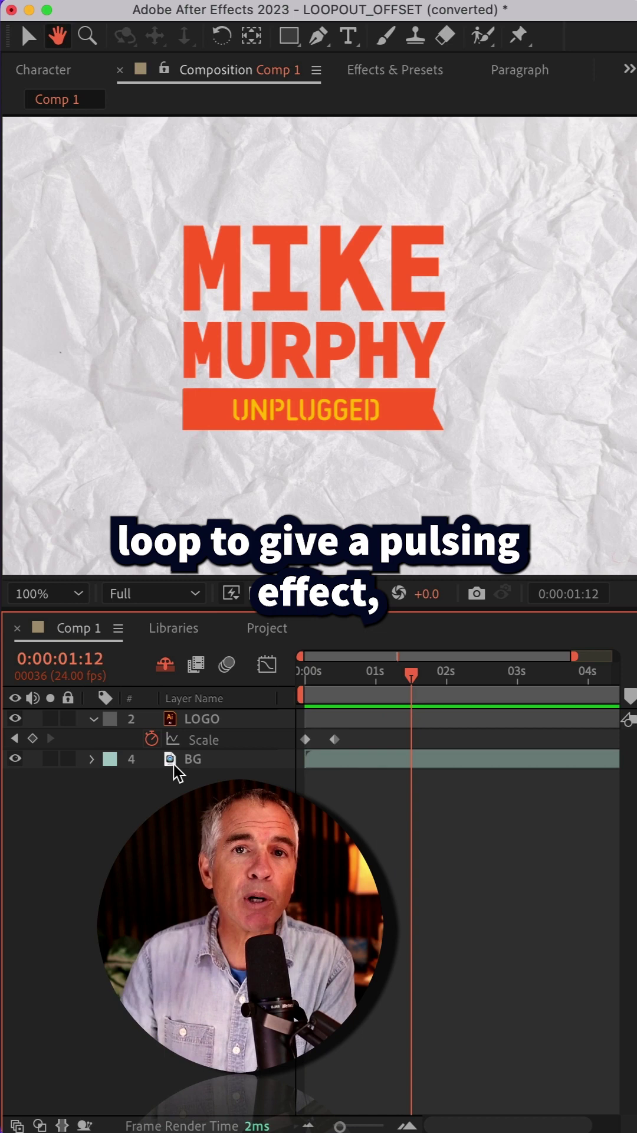
click(88, 35)
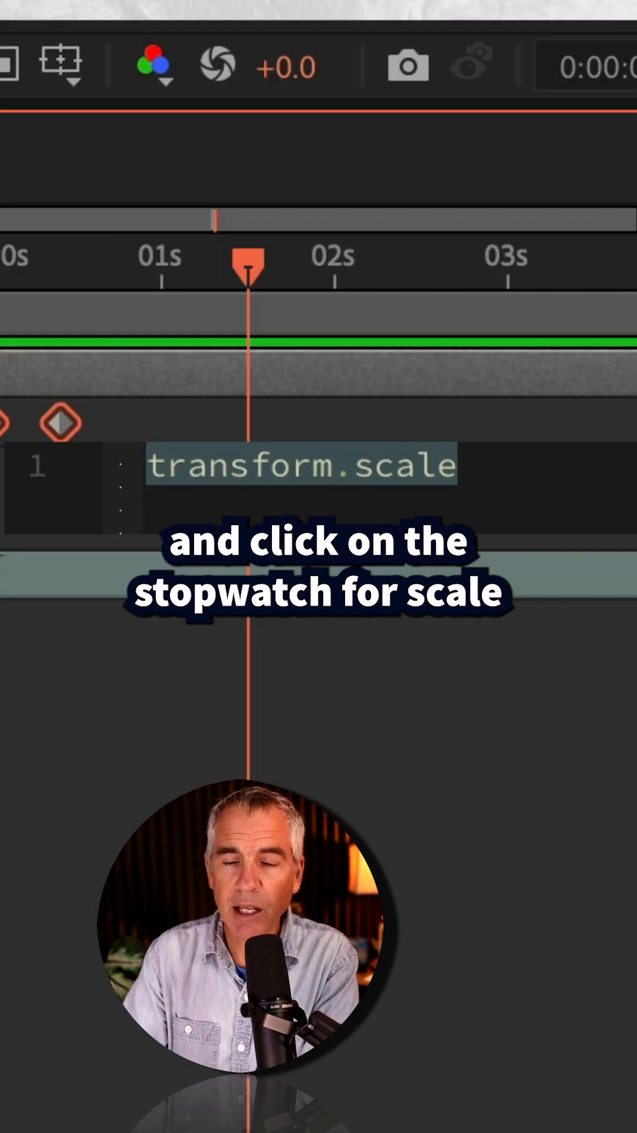
Enter loopOut("pingpong") as the logo's Scale expression
text(loop)
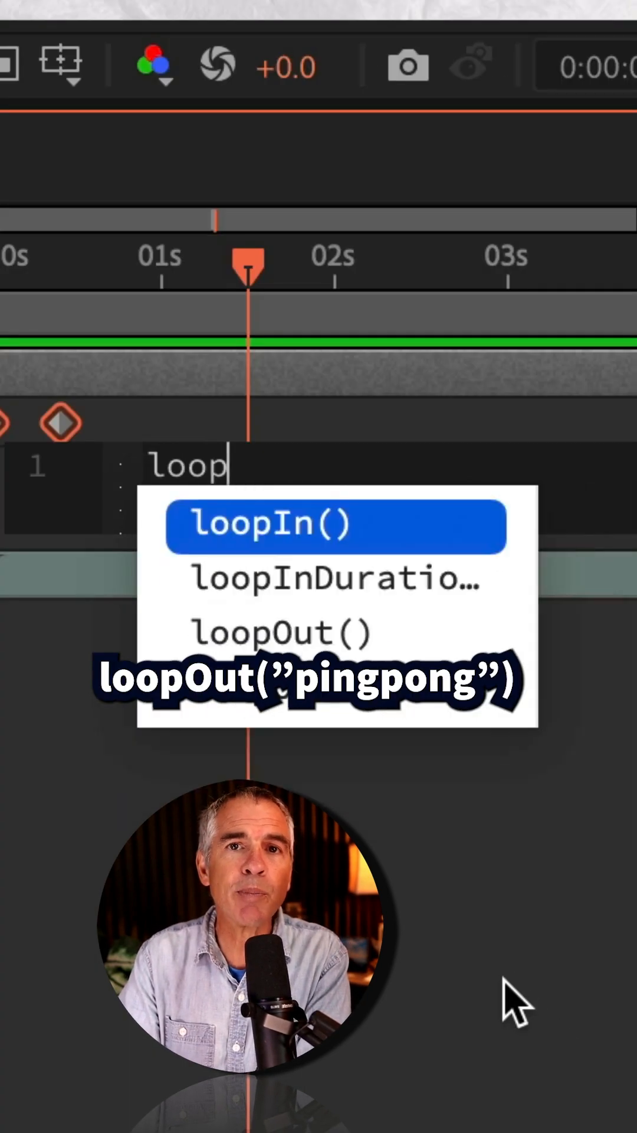
text(Out(")
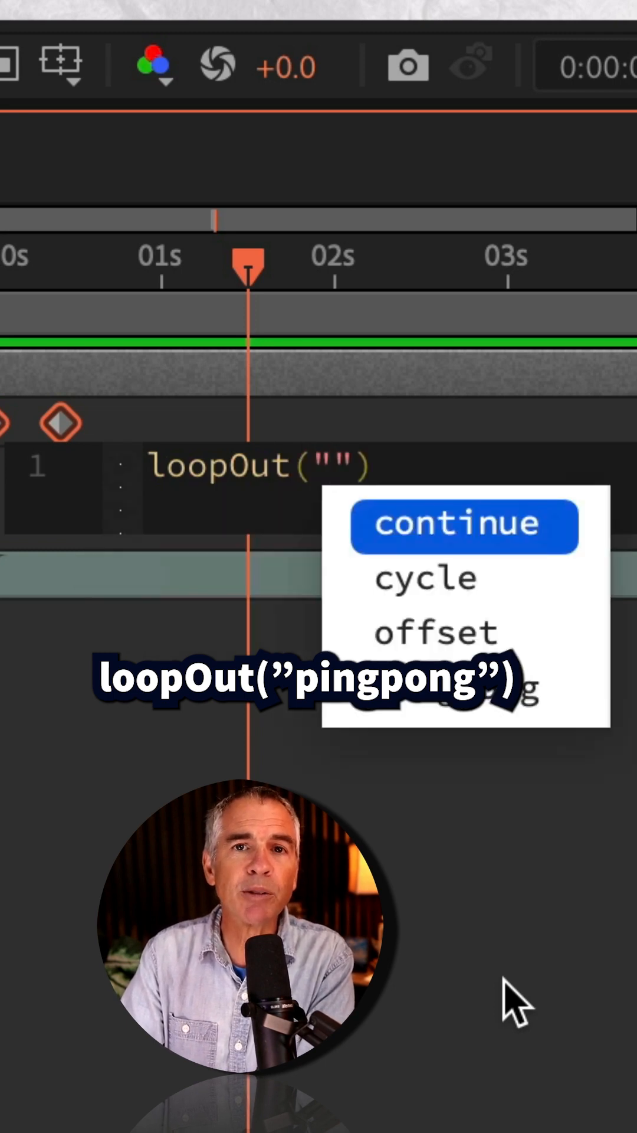
text(ping)
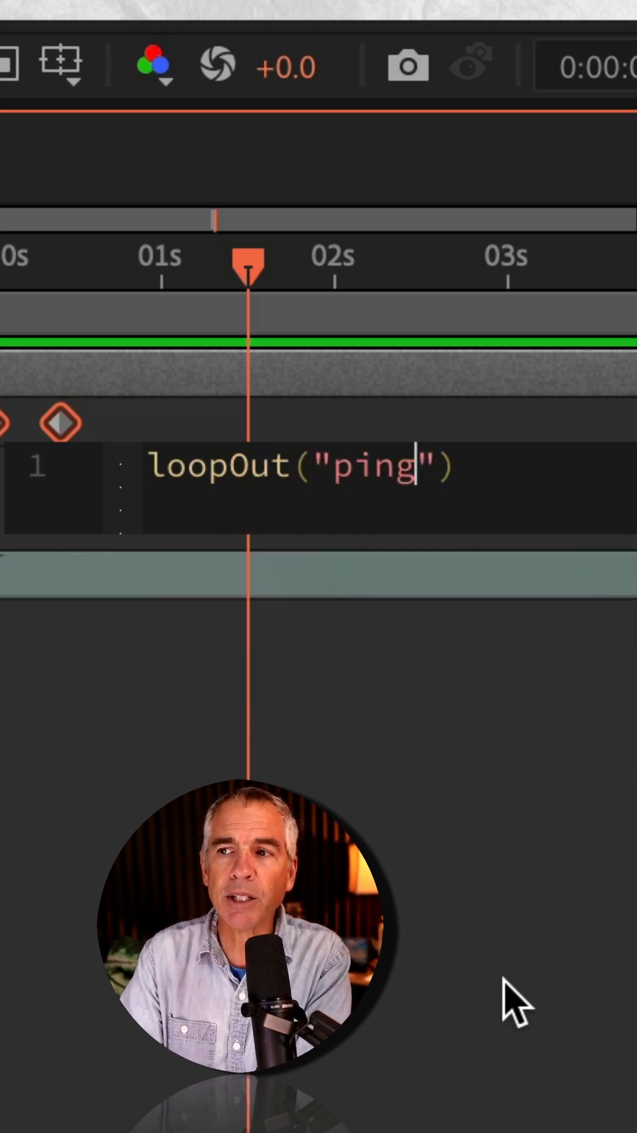
text(pong)
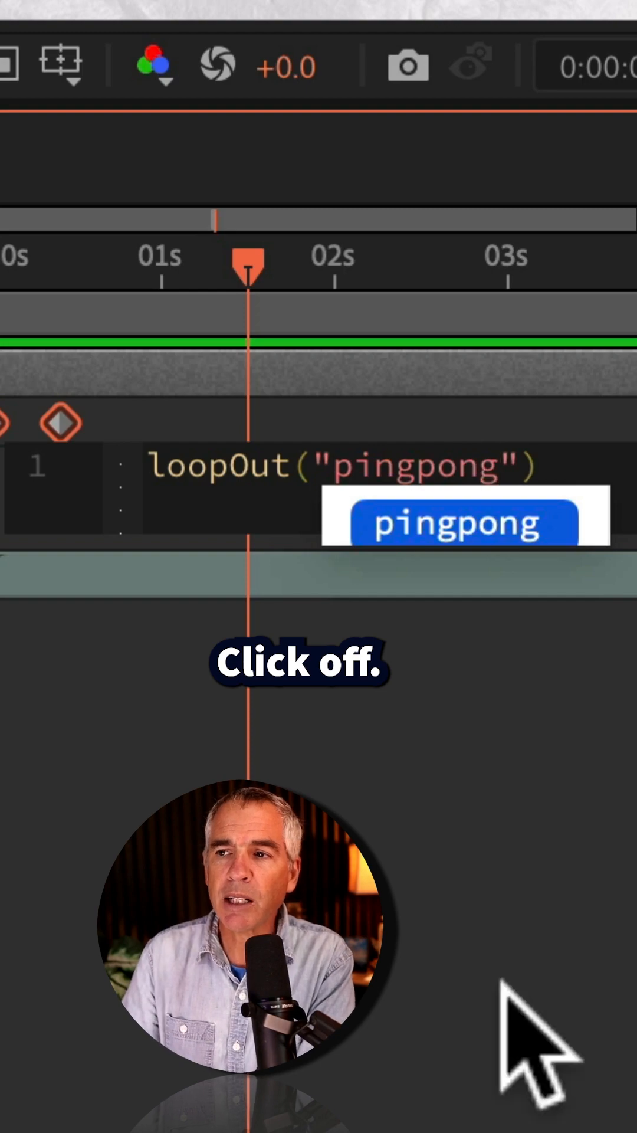